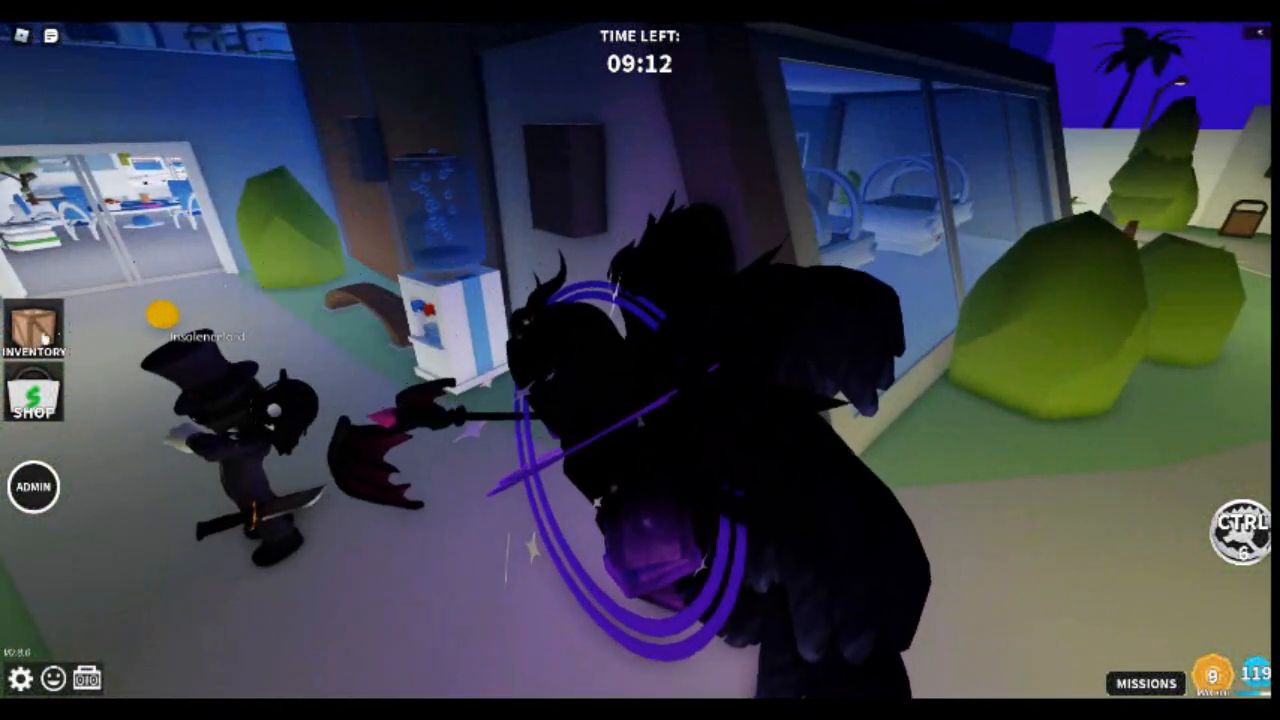
- Browse owned effects with Conqueror's Spirit equipped, then reopen the inventory on owned weapons
{"action": "left_click", "coordinate": [34, 340]}
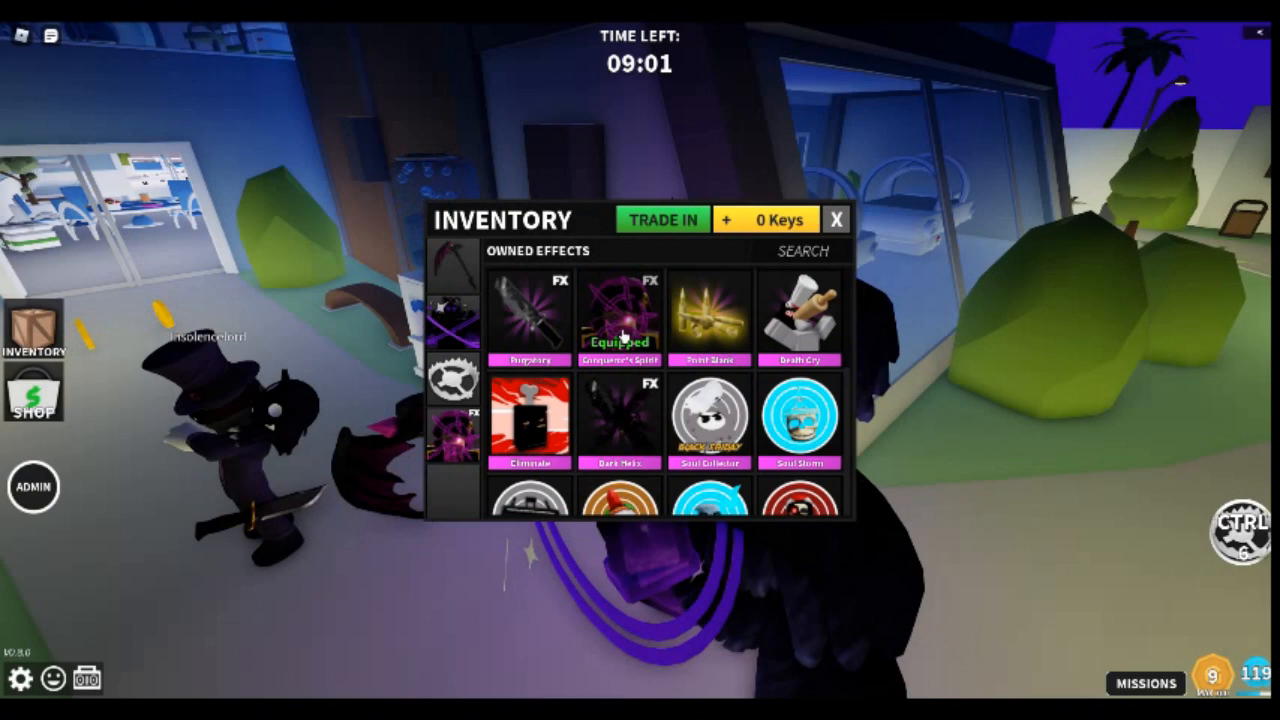
{"action": "left_click", "coordinate": [836, 219]}
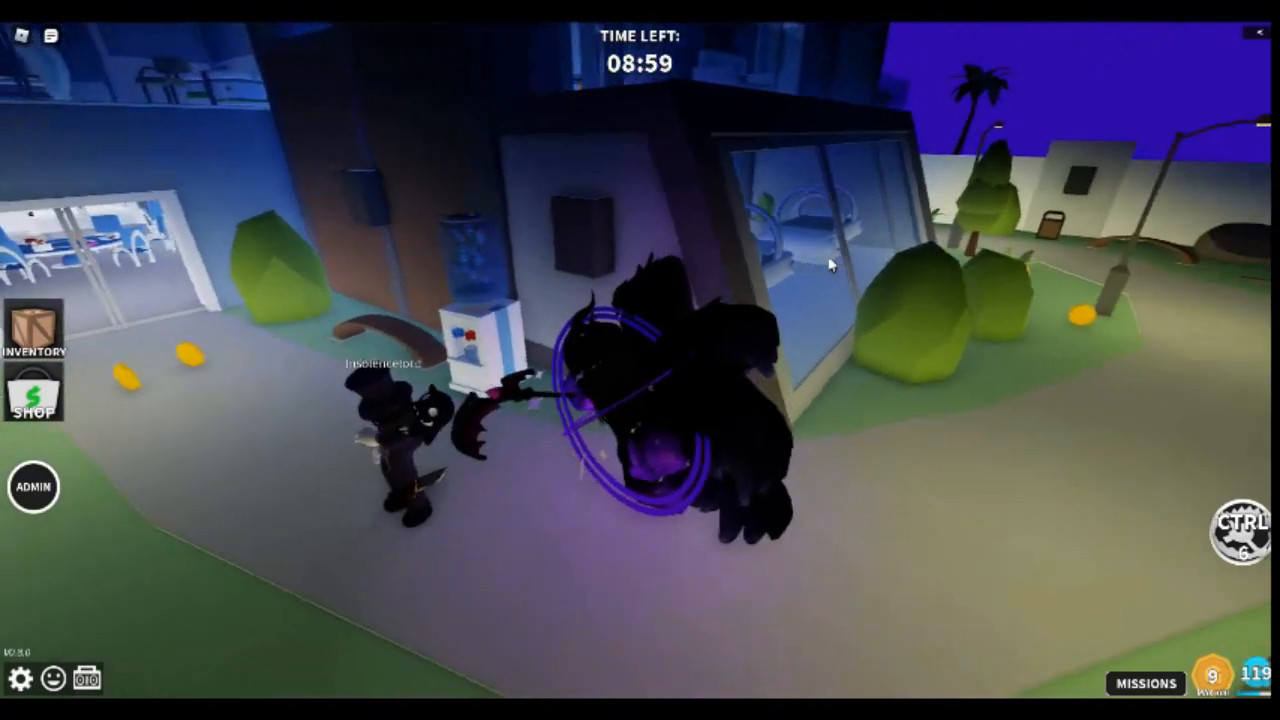
{"action": "left_click", "coordinate": [33, 340]}
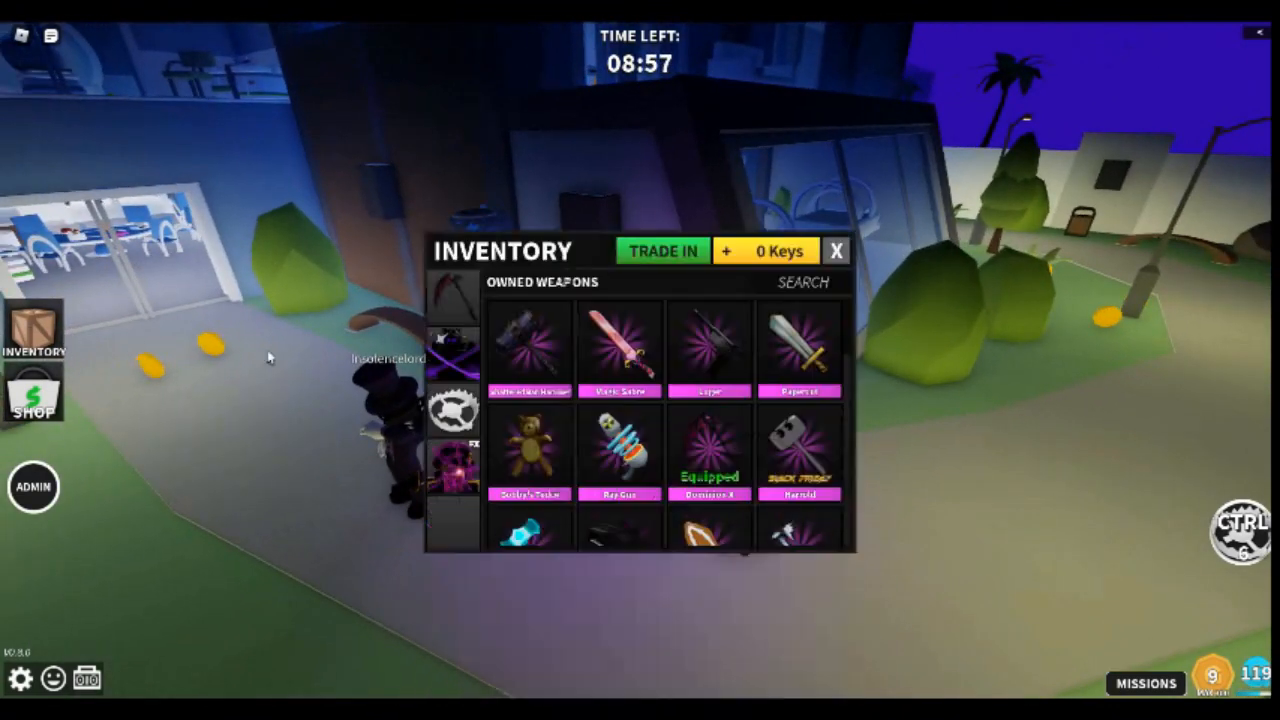